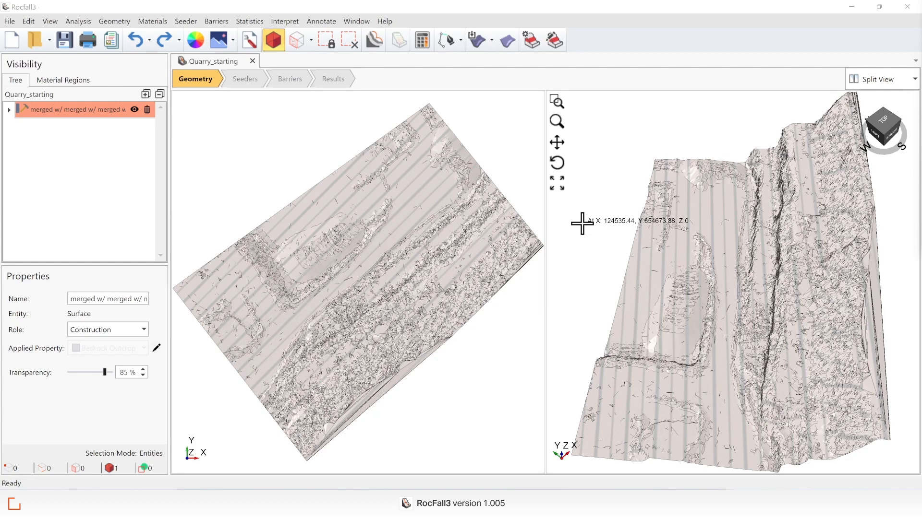
mouse_move(628, 253)
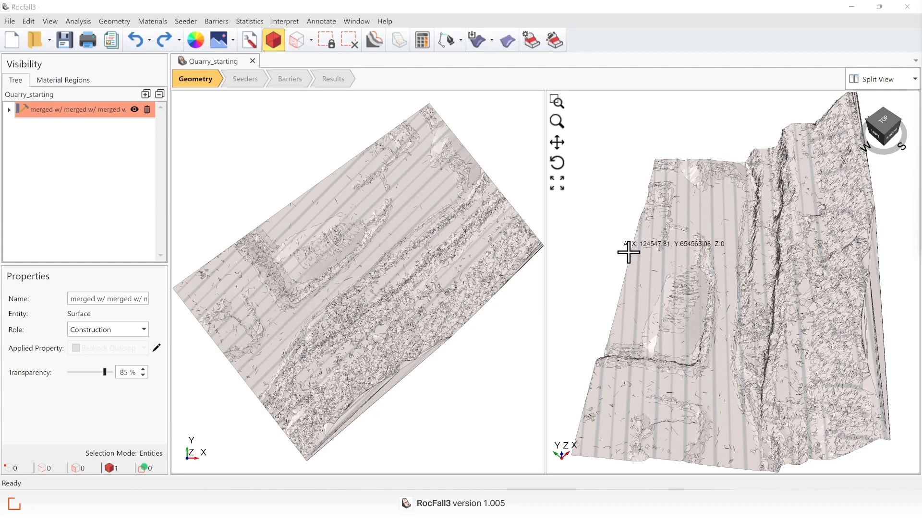
mouse_move(650, 247)
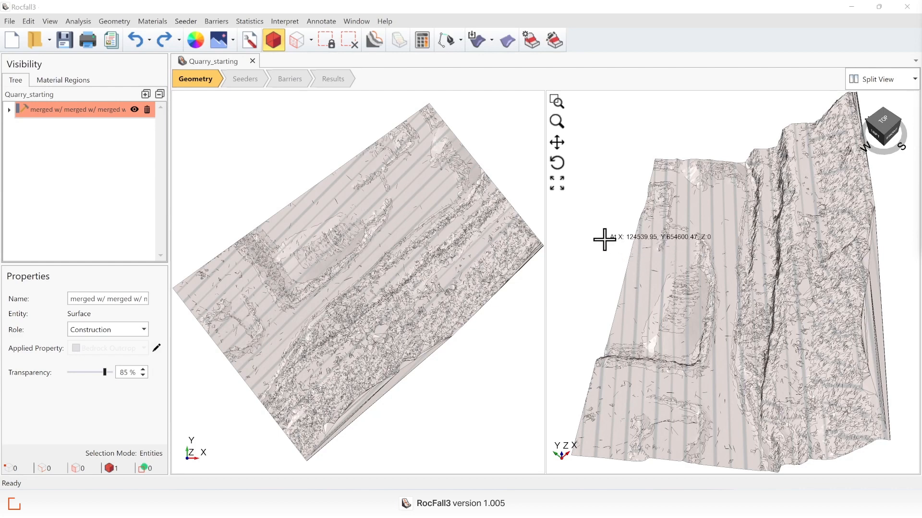
mouse_move(654, 247)
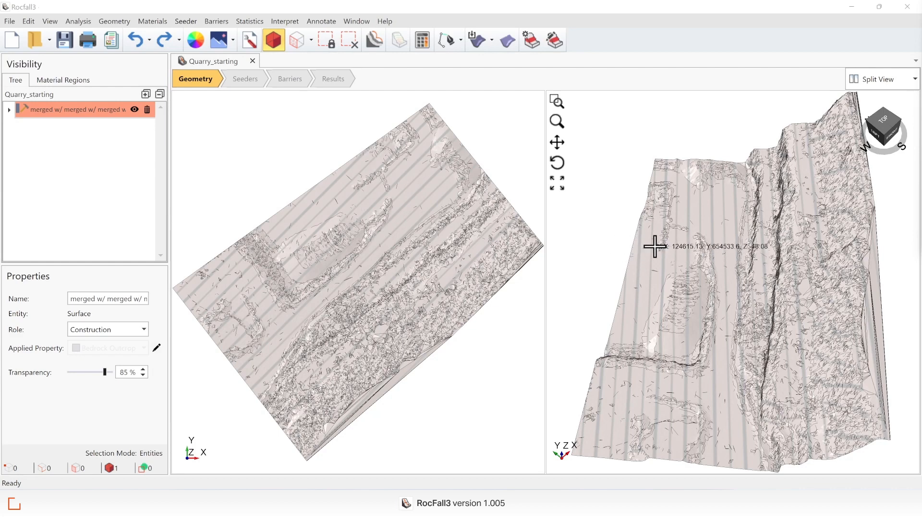
mouse_move(649, 247)
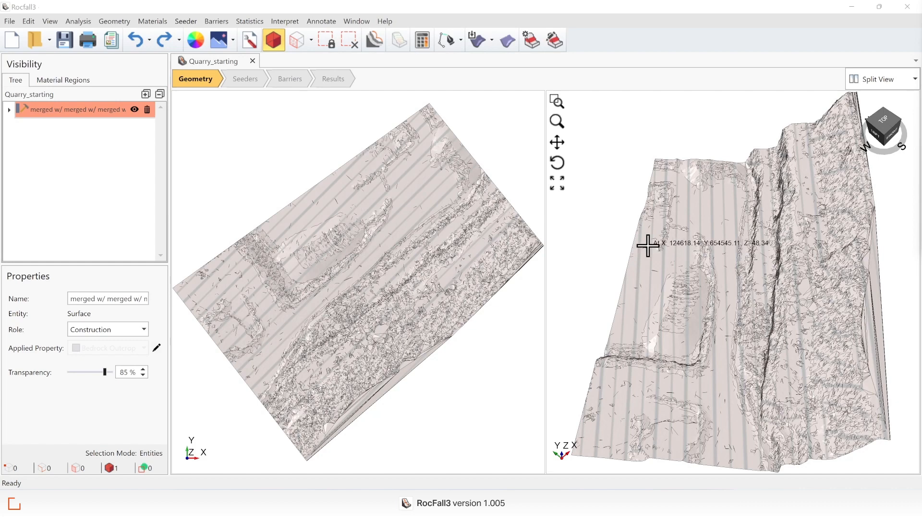
mouse_move(609, 230)
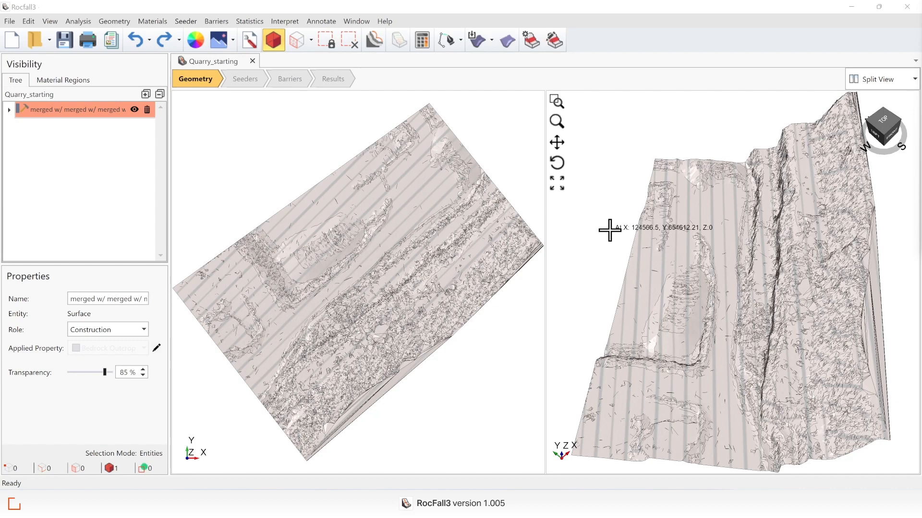
mouse_move(509, 148)
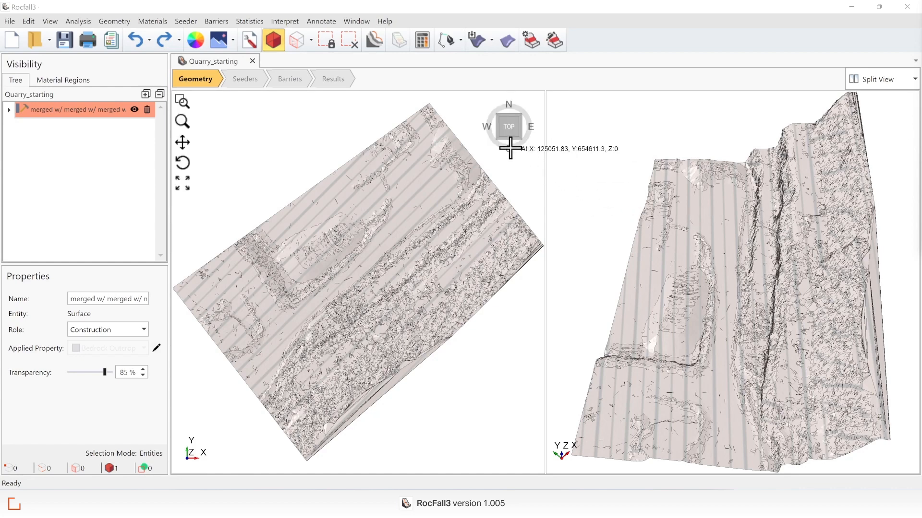
mouse_move(519, 167)
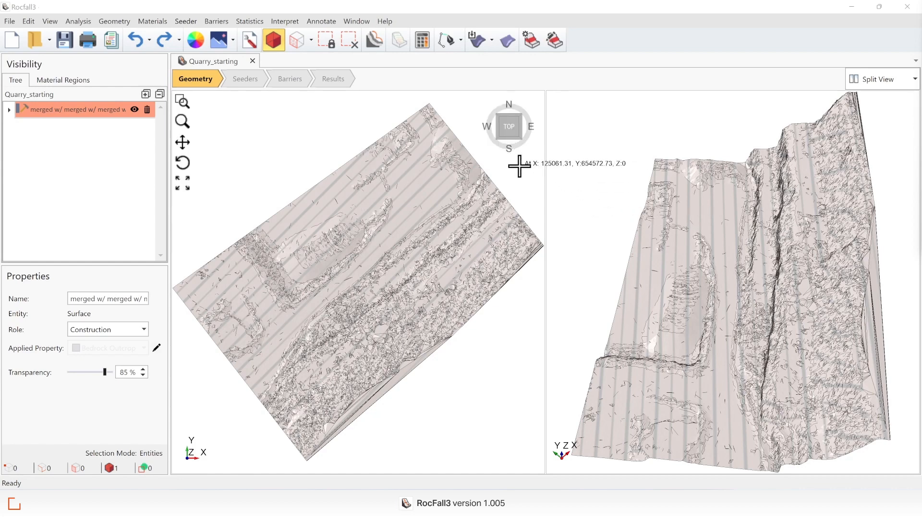
mouse_move(70, 130)
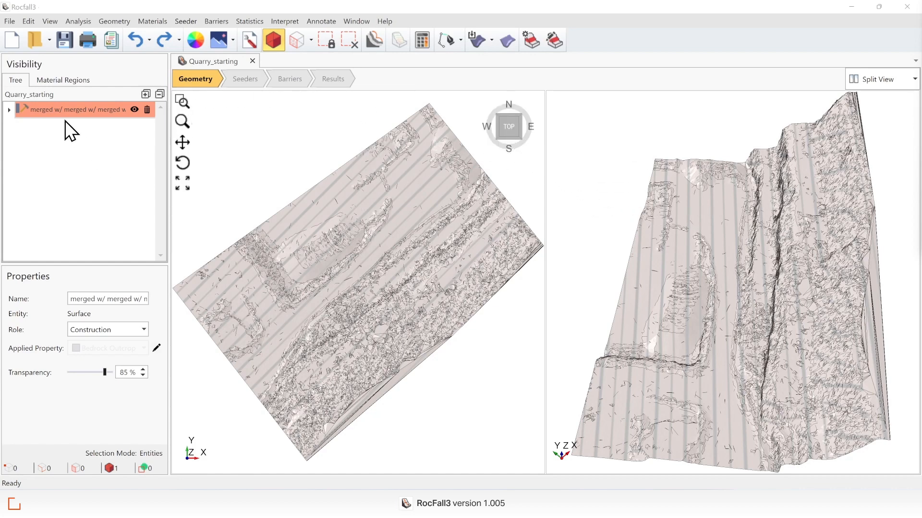
mouse_move(83, 121)
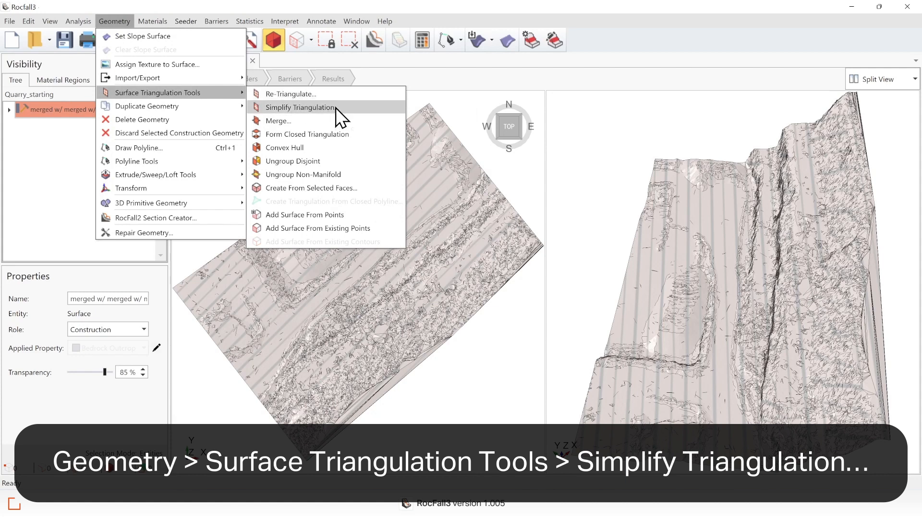
- Choose a custom triangle-count simplification target of 23,500 for the quarry surface
left_click(300, 107)
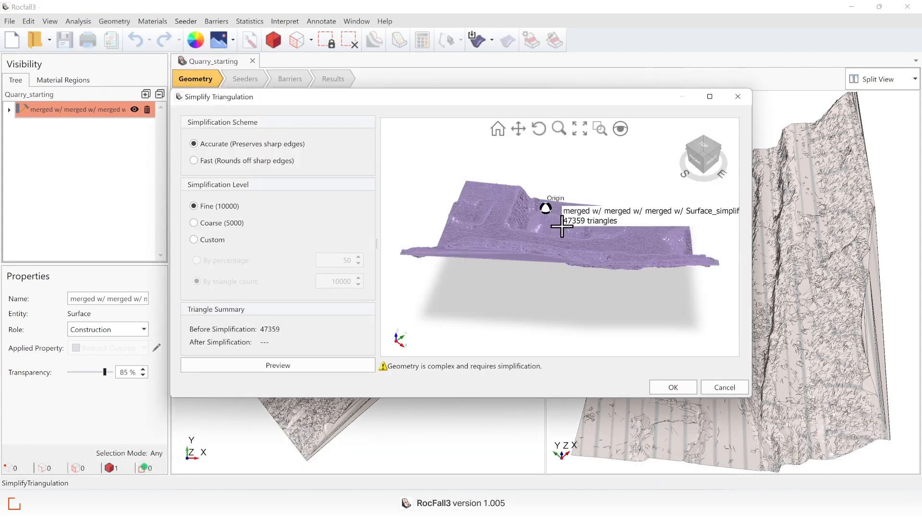
mouse_move(361, 235)
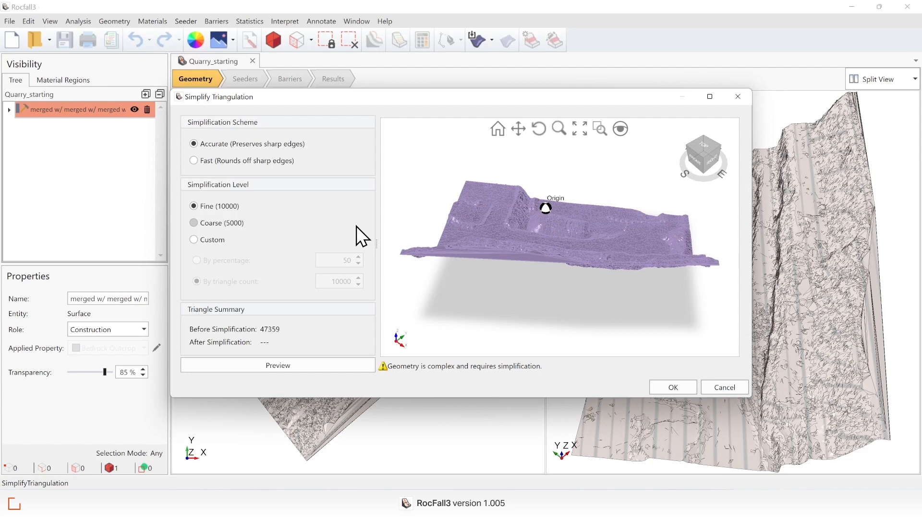
mouse_move(291, 340)
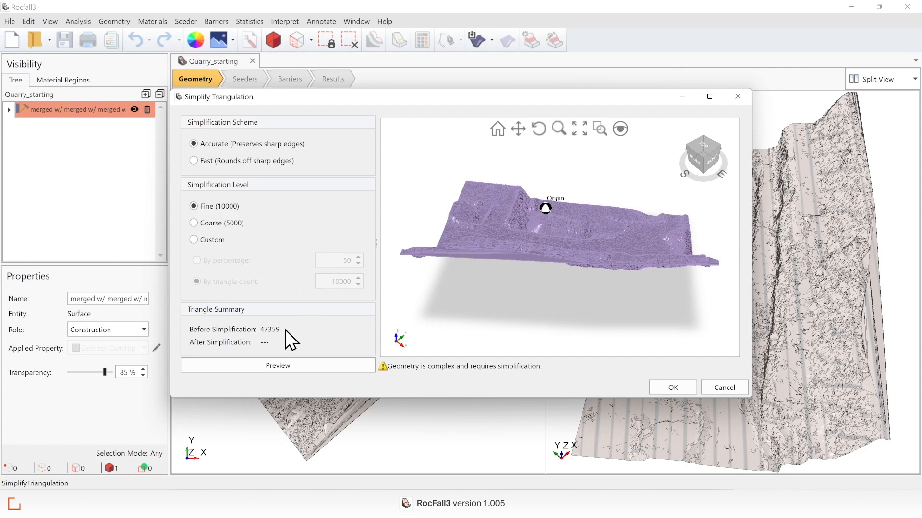
mouse_move(261, 228)
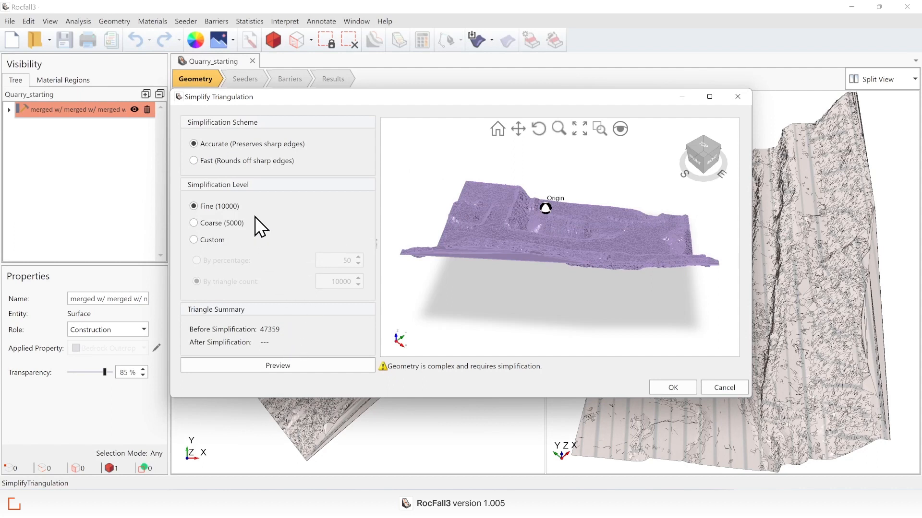
mouse_move(252, 211)
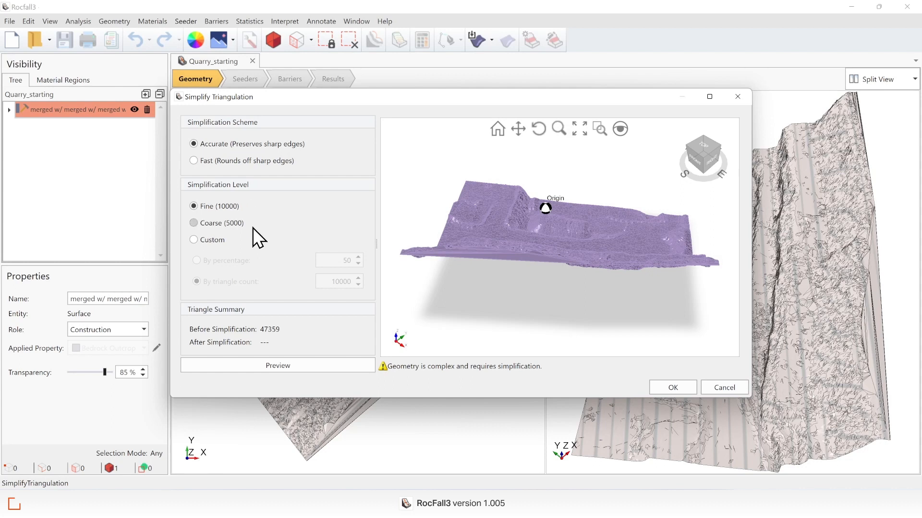
left_click(194, 240)
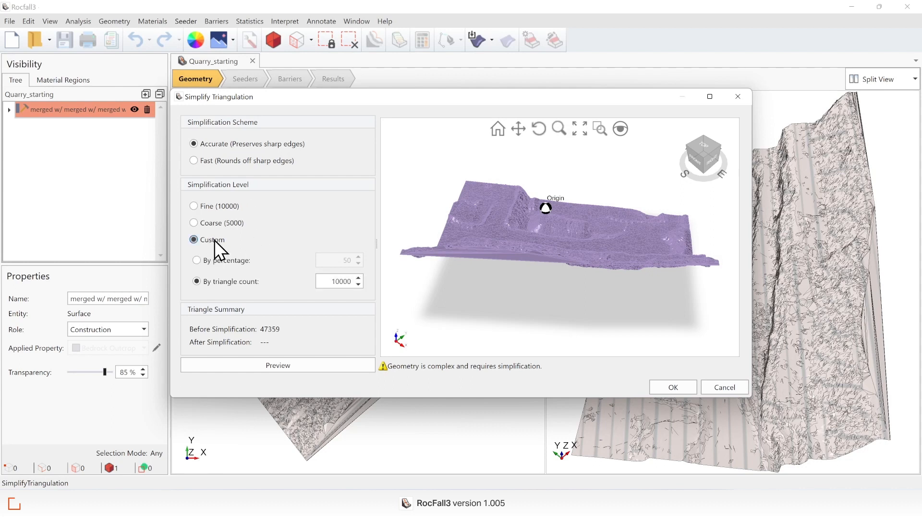
mouse_move(283, 295)
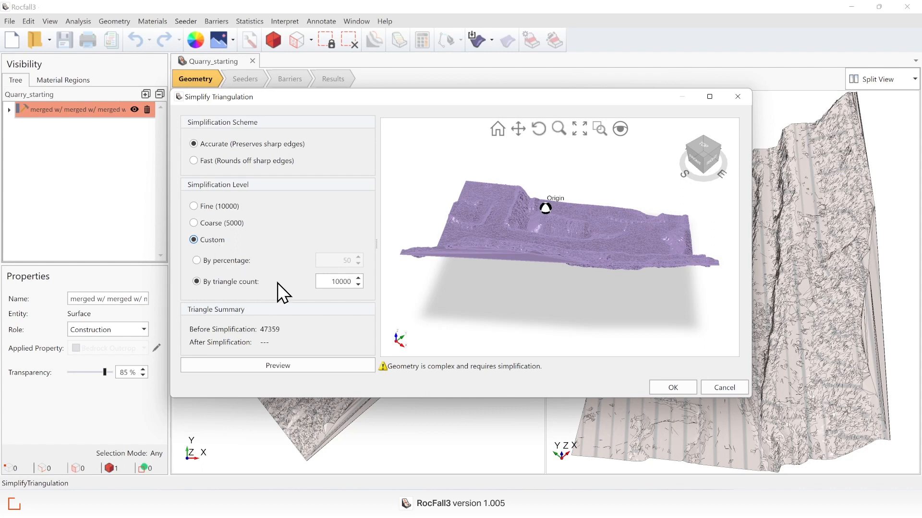
mouse_move(320, 281)
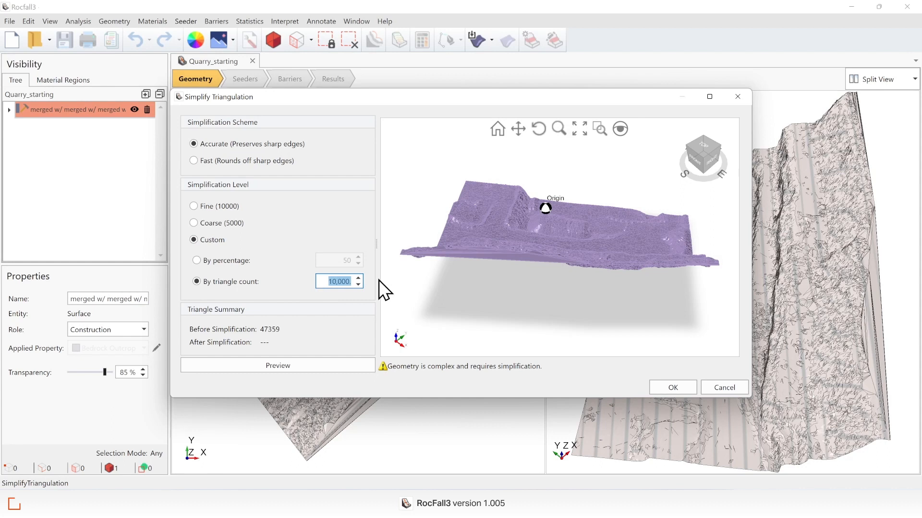
type("2,350")
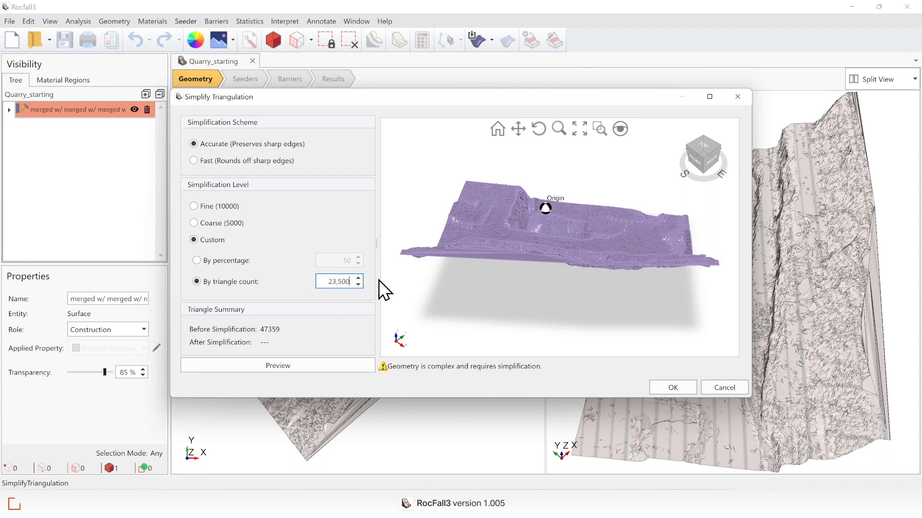
mouse_move(292, 339)
type(".")
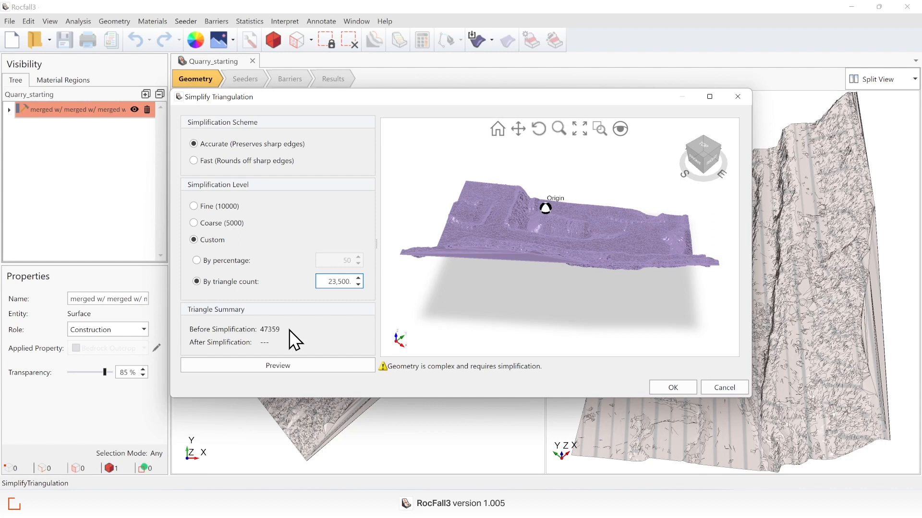
mouse_move(532, 327)
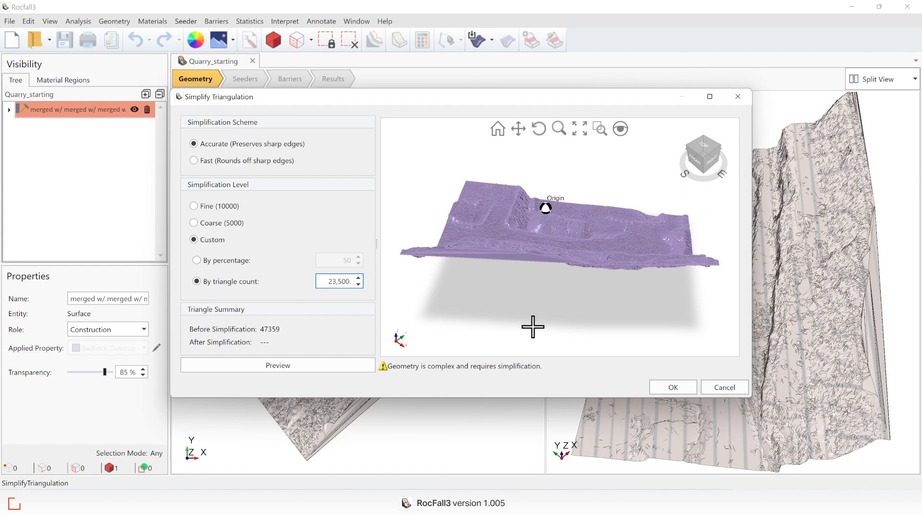
- Apply the 23,500-triangle simplification, then undo it to restore the original dense mesh
left_click(672, 387)
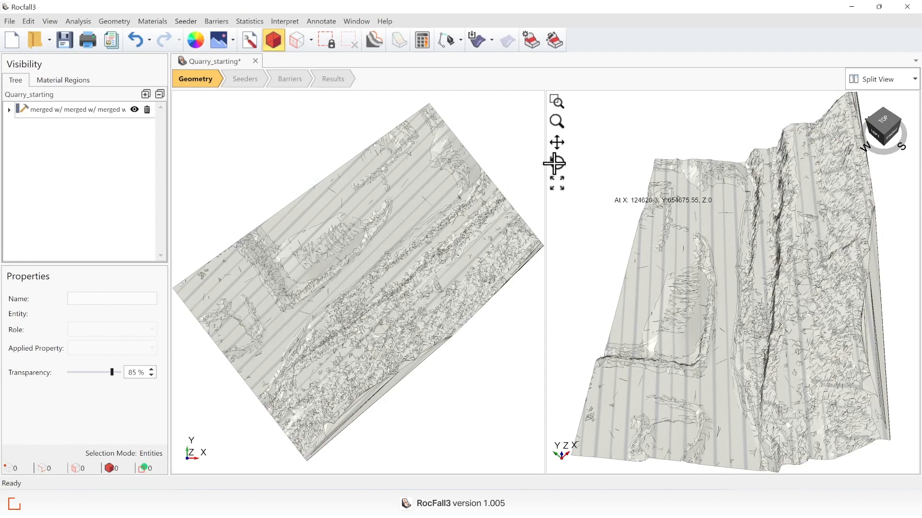
mouse_move(137, 41)
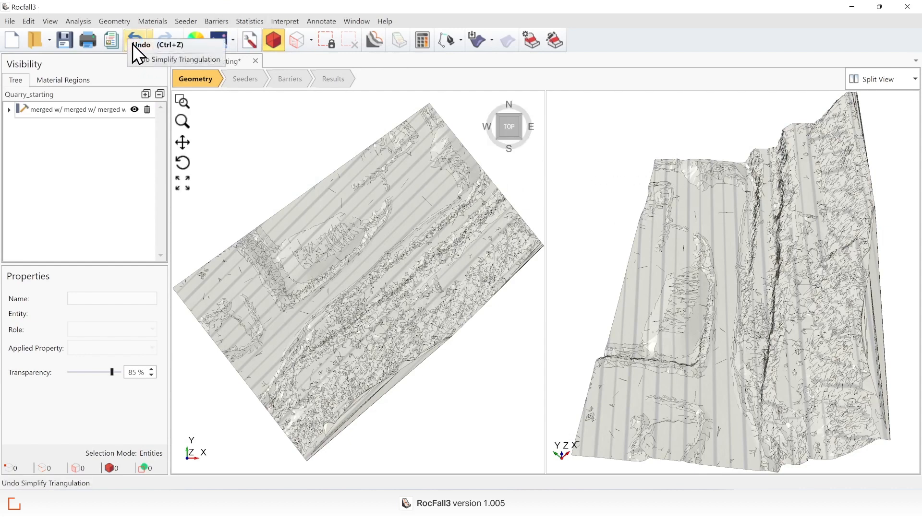
left_click(135, 40)
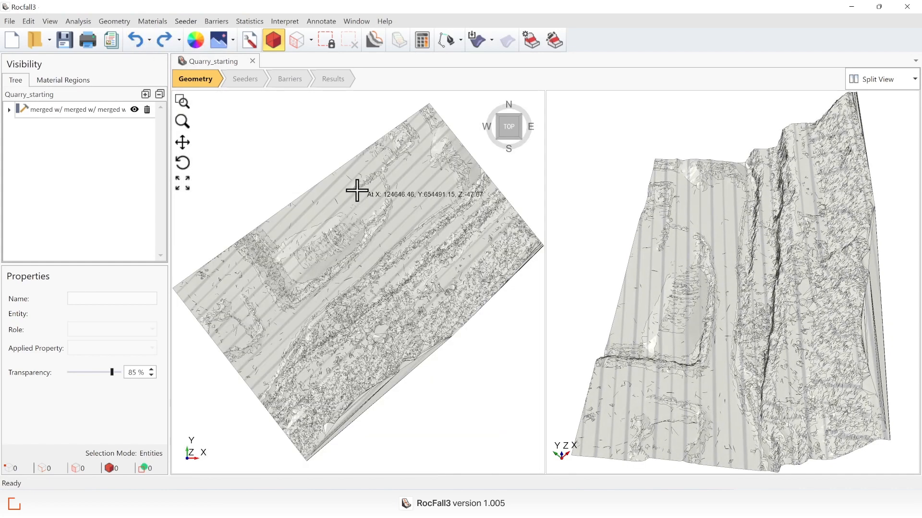
mouse_move(300, 151)
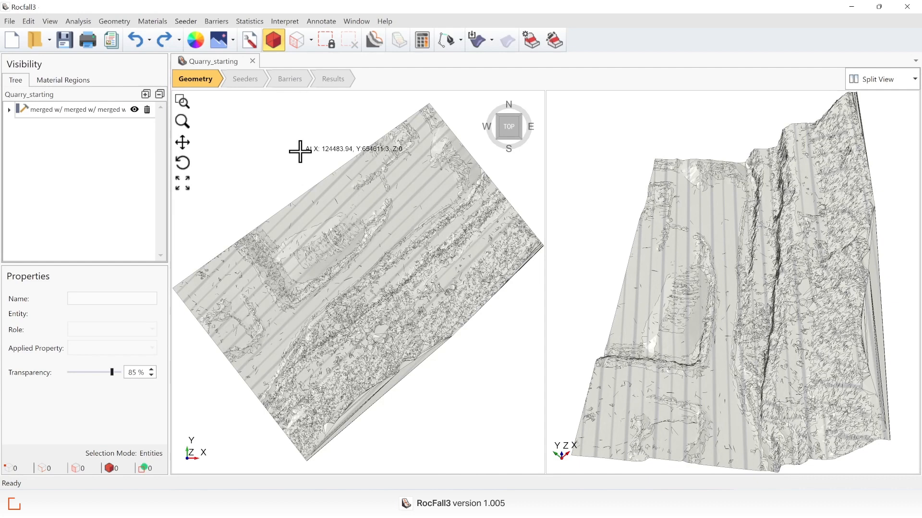
mouse_move(66, 141)
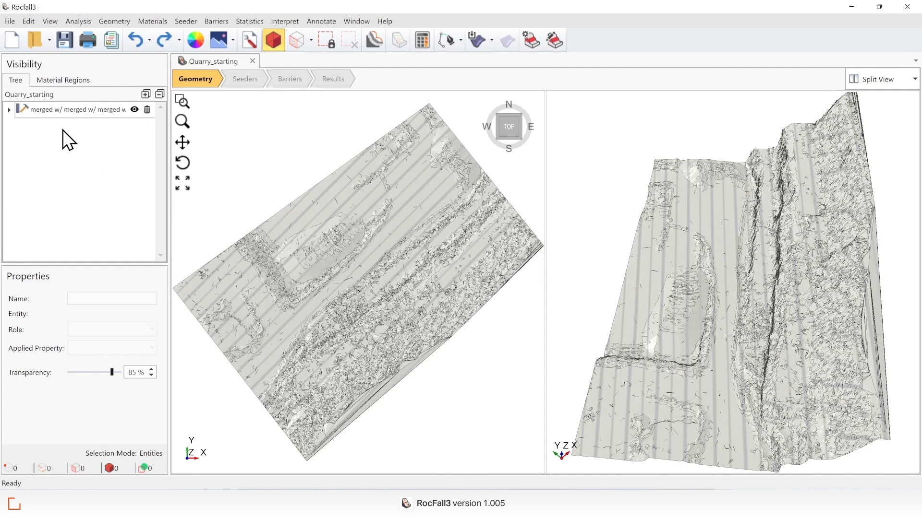
- Start Add Surface From Existing Points for the selected quarry surface (24,177 points)
left_click(76, 109)
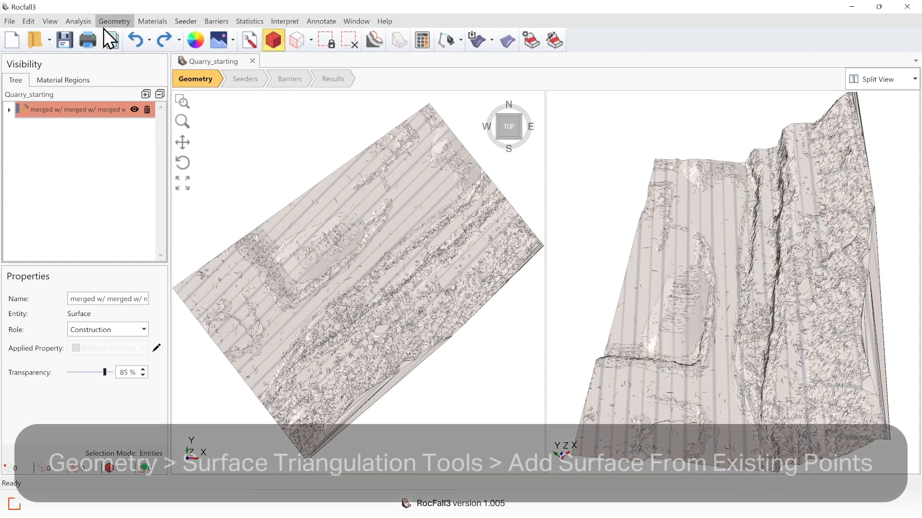
left_click(114, 21)
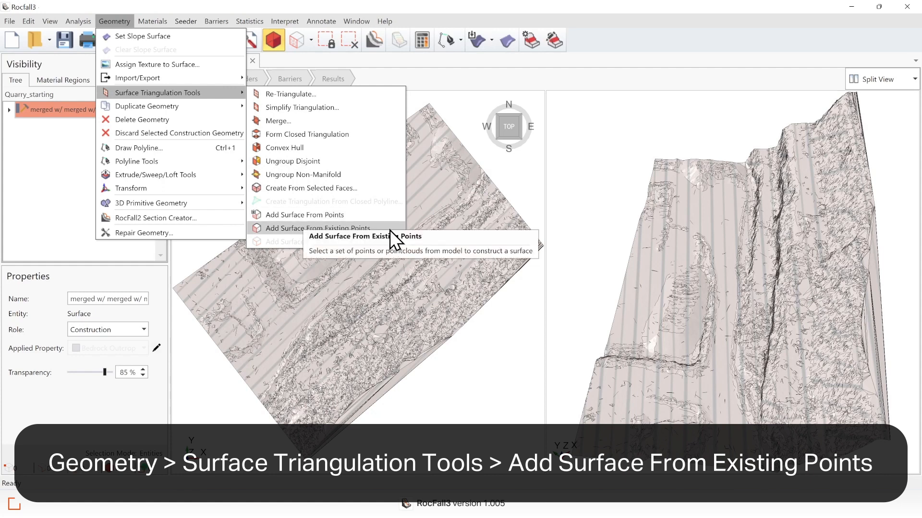
mouse_move(392, 238)
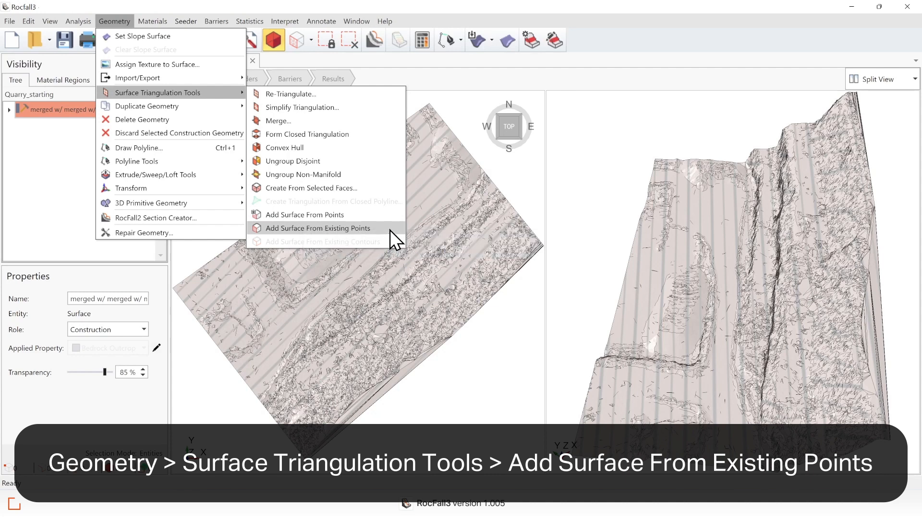
left_click(316, 229)
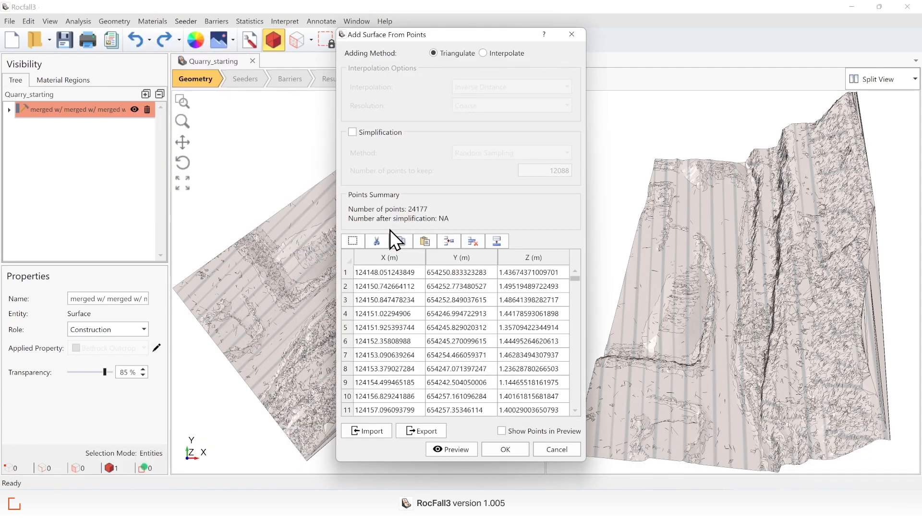
mouse_move(540, 291)
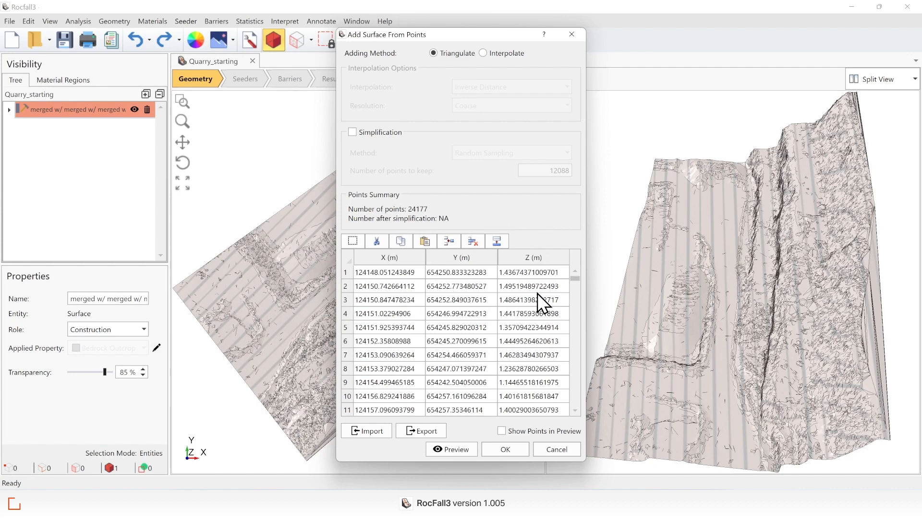
mouse_move(438, 194)
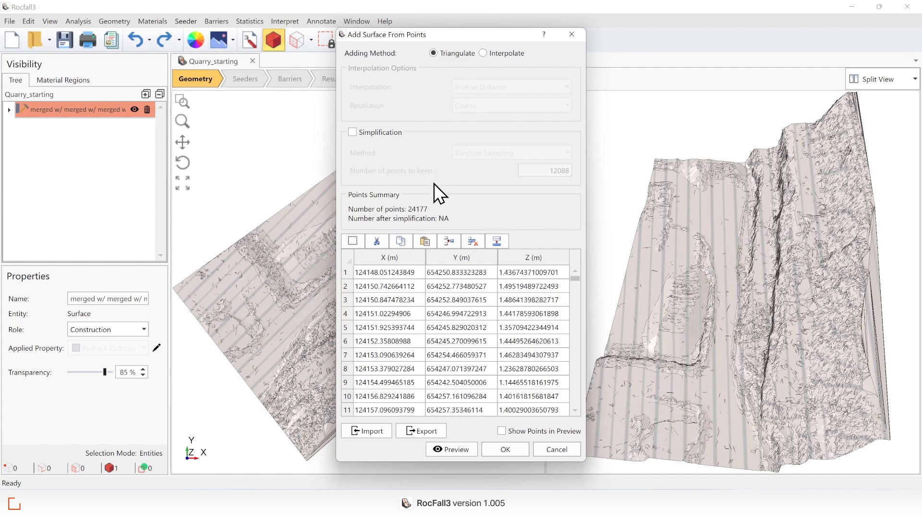
mouse_move(415, 227)
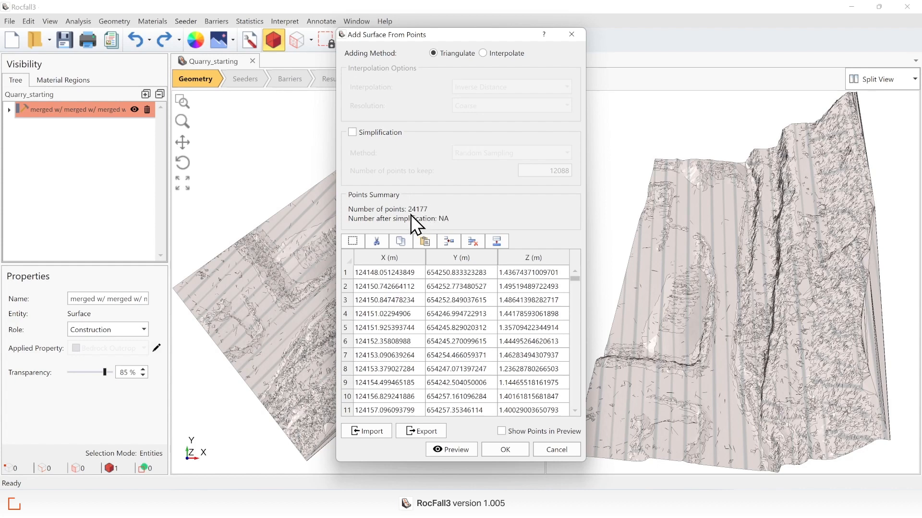
mouse_move(451, 187)
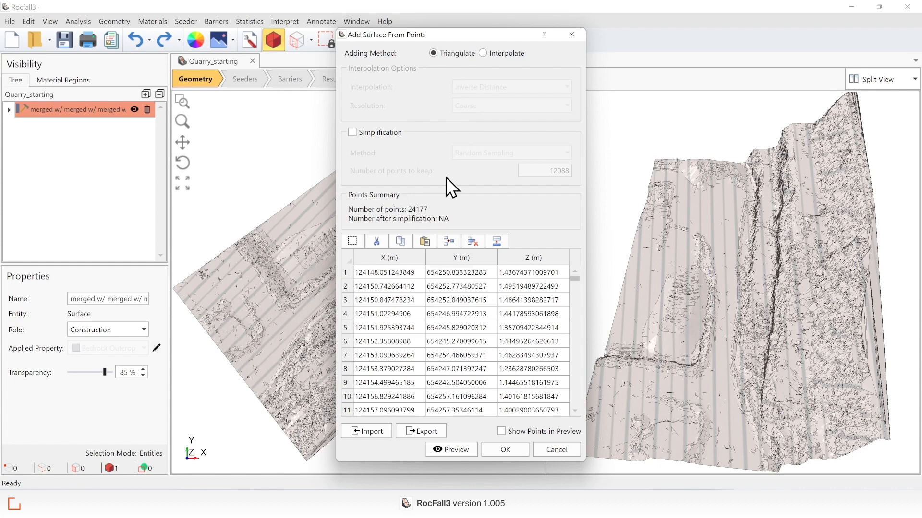
mouse_move(352, 147)
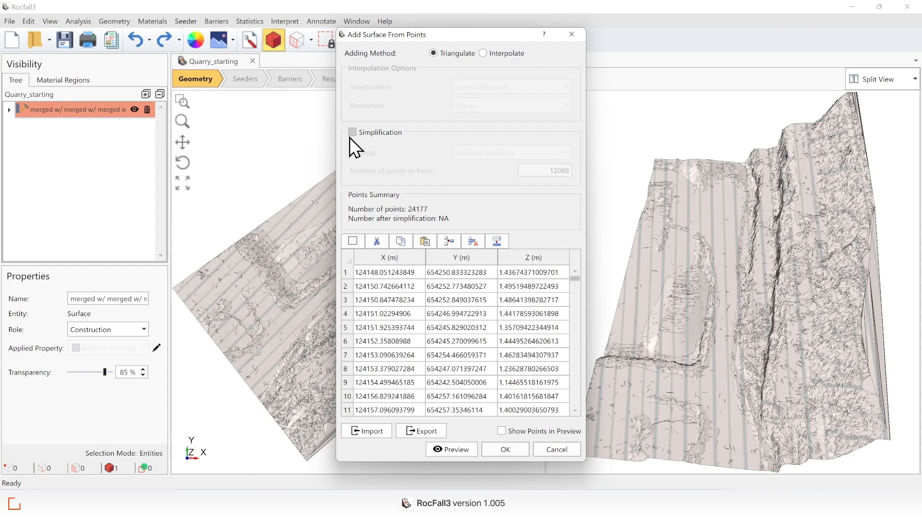
- Enable Random Sampling simplification keeping 12,088 points and create the replacement surface
left_click(352, 131)
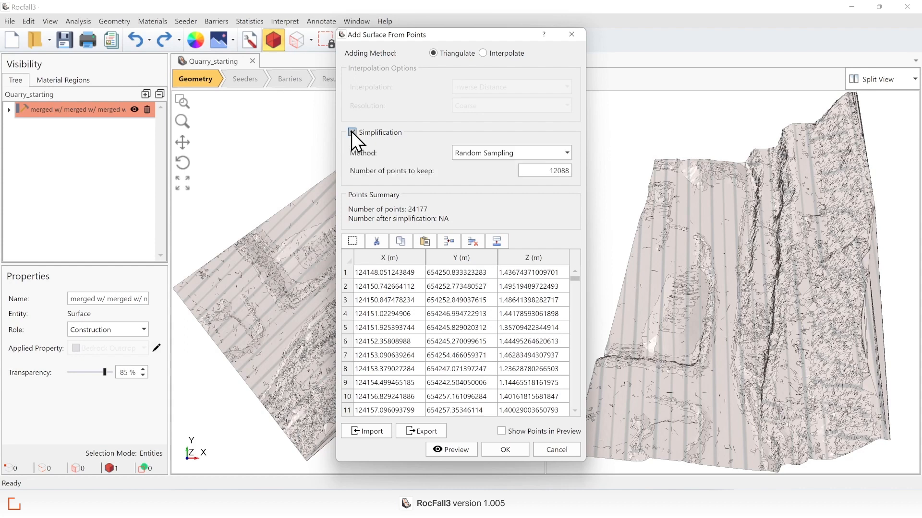
left_click(352, 132)
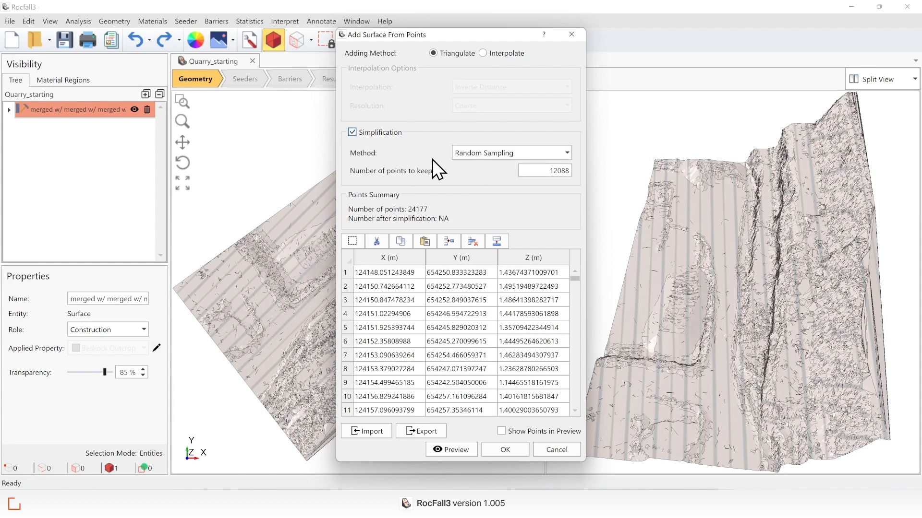
mouse_move(441, 161)
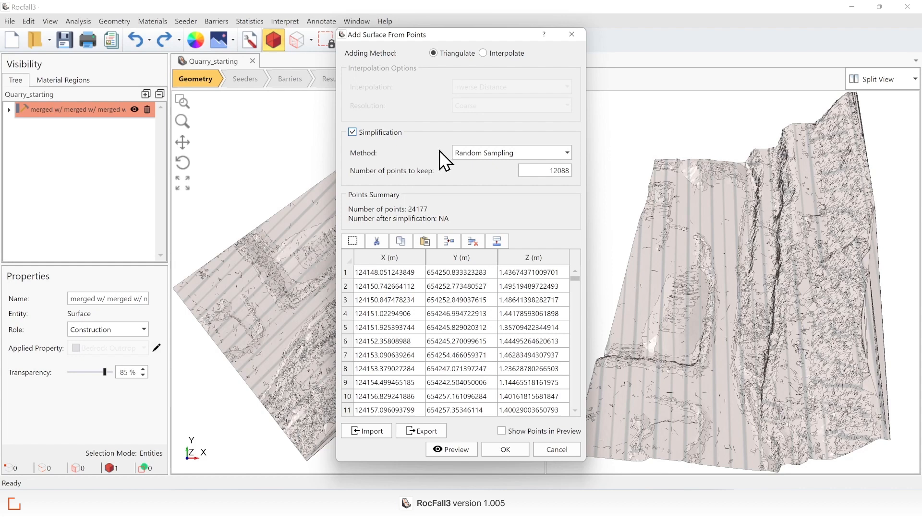
mouse_move(520, 195)
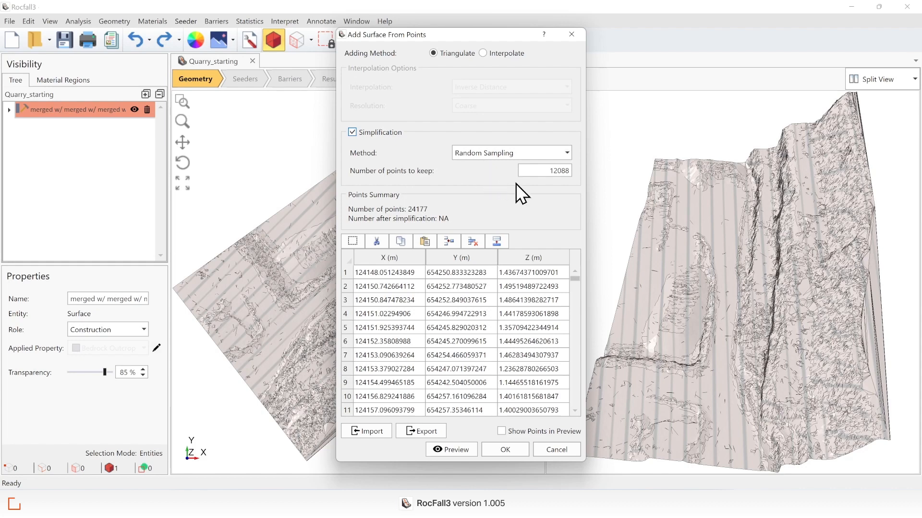
mouse_move(534, 174)
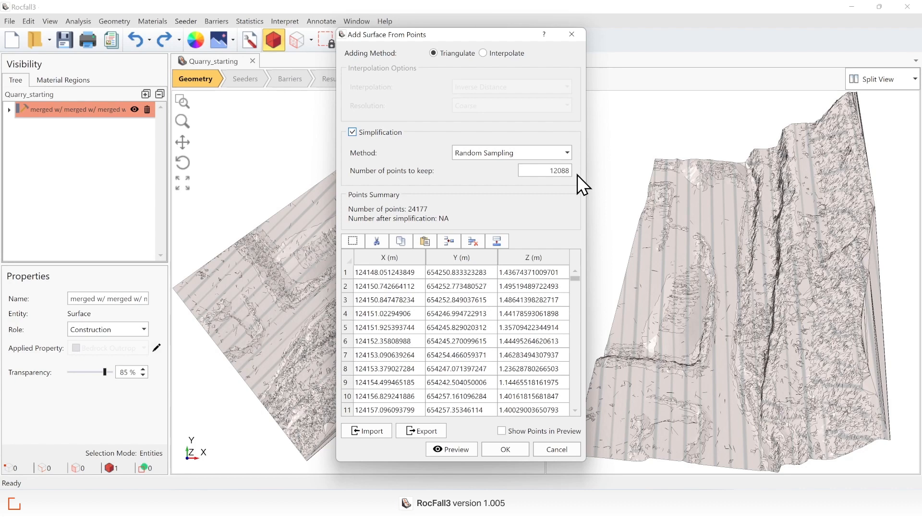
mouse_move(504, 449)
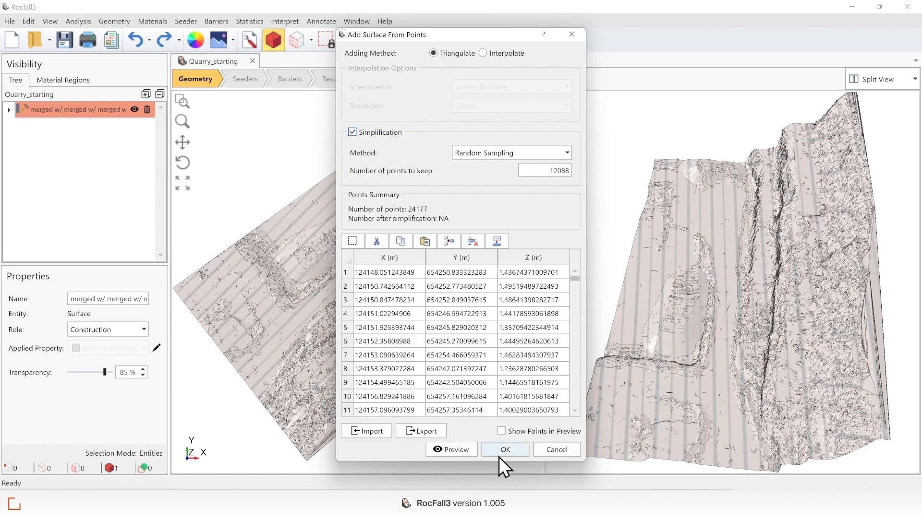
left_click(504, 449)
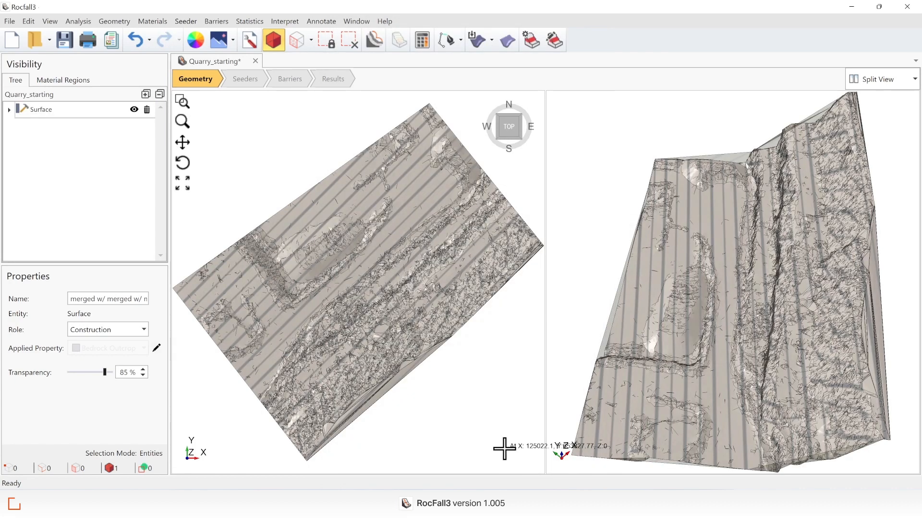